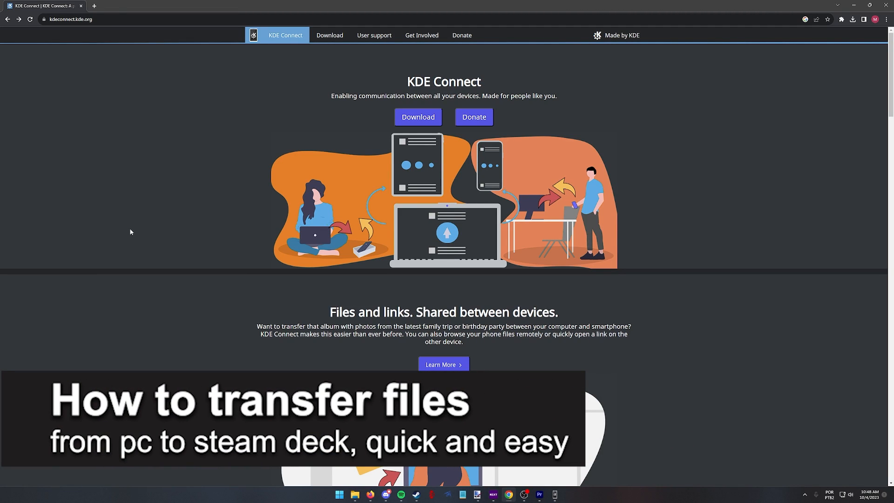
- Review the kdeconnect.org Download page's platform options, then bring up the PC's KDE Connect app showing no devices
scroll(down, 3)
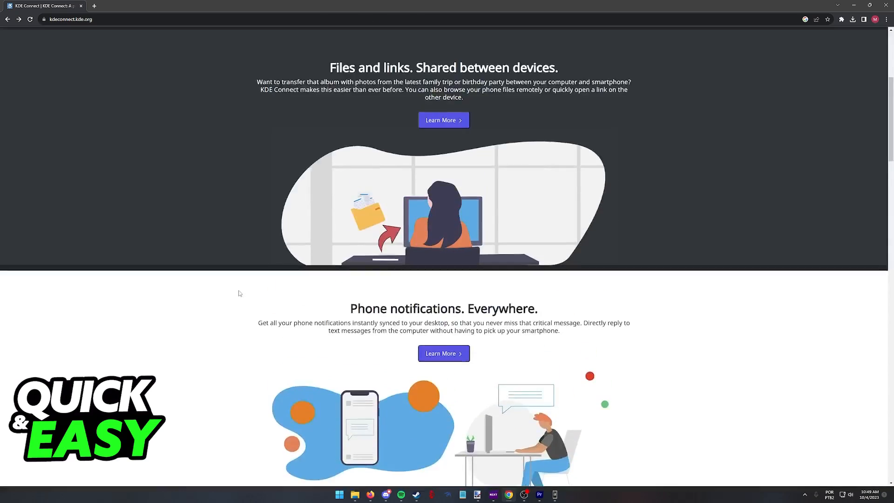
scroll(up, 3)
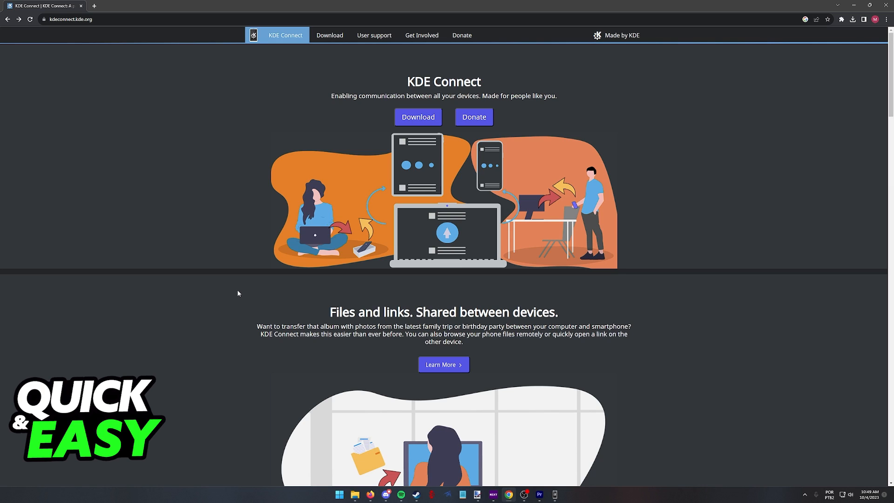
mouse_move(90, 62)
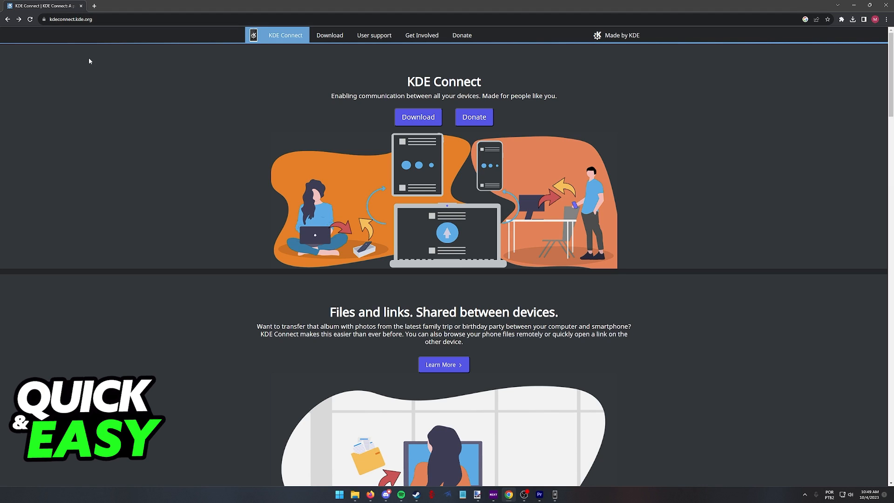
scroll(down, 3)
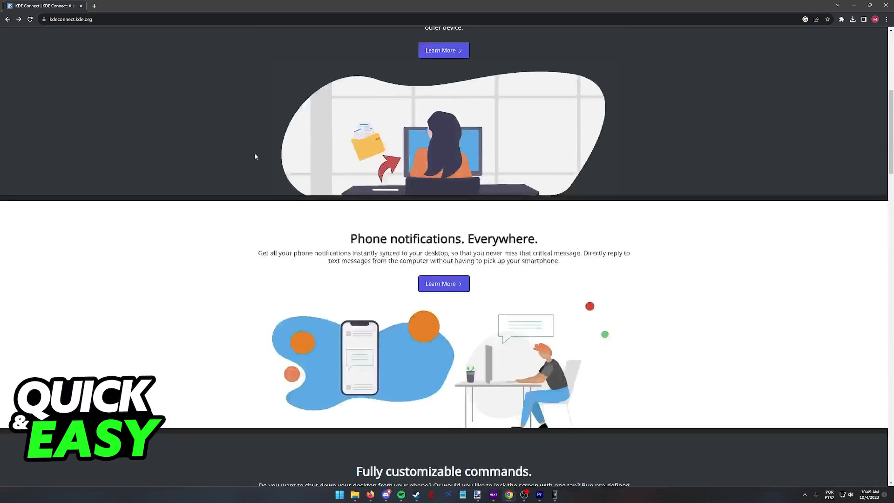
scroll(up, 3)
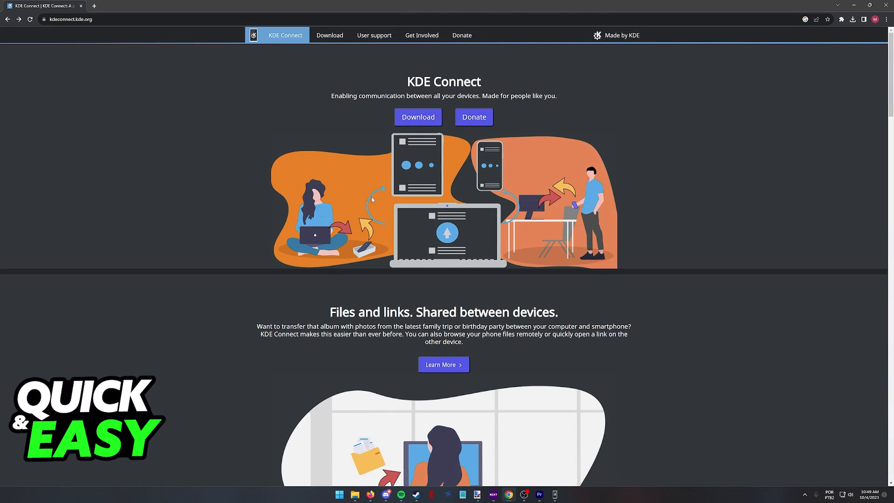
click(330, 35)
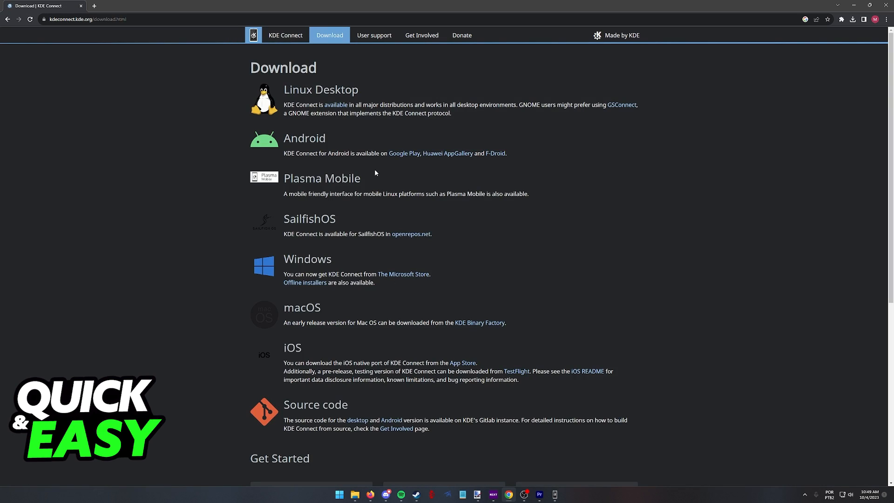
mouse_move(341, 87)
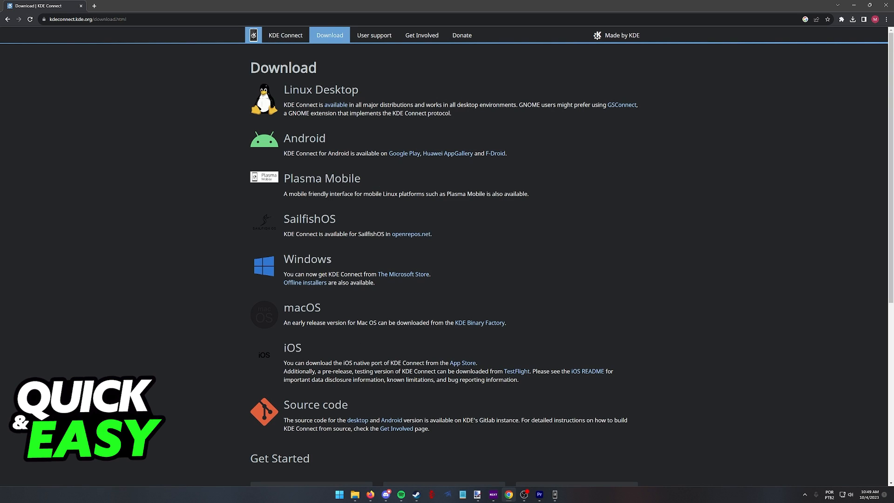
mouse_move(285, 288)
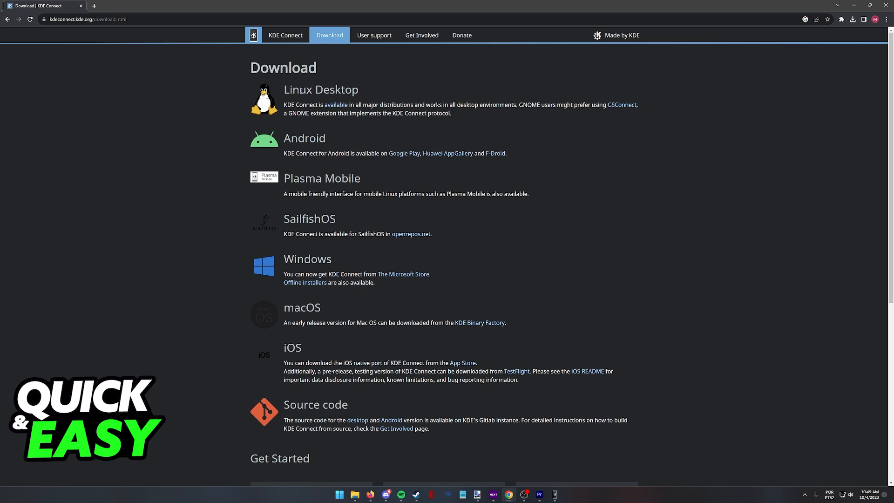
mouse_move(403, 95)
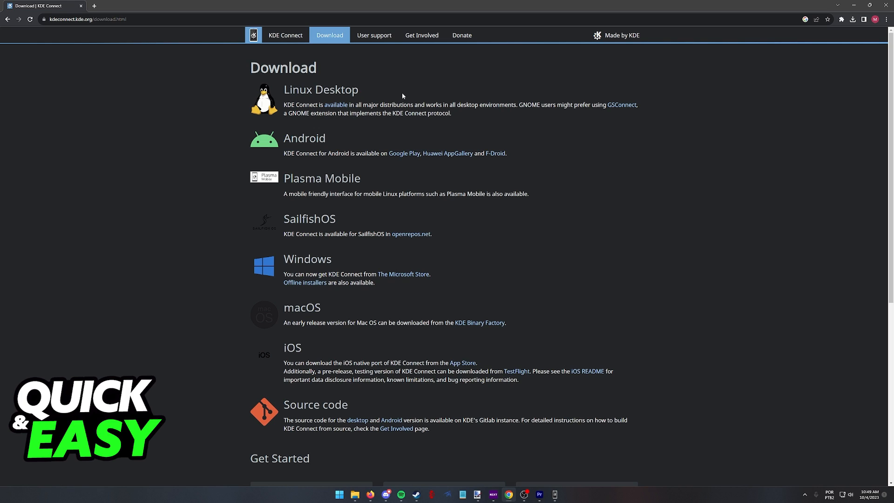
mouse_move(401, 90)
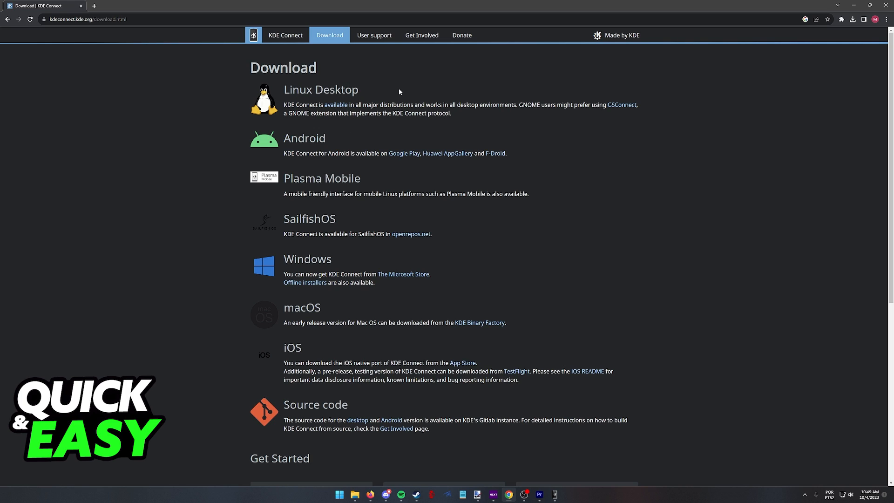
mouse_move(654, 337)
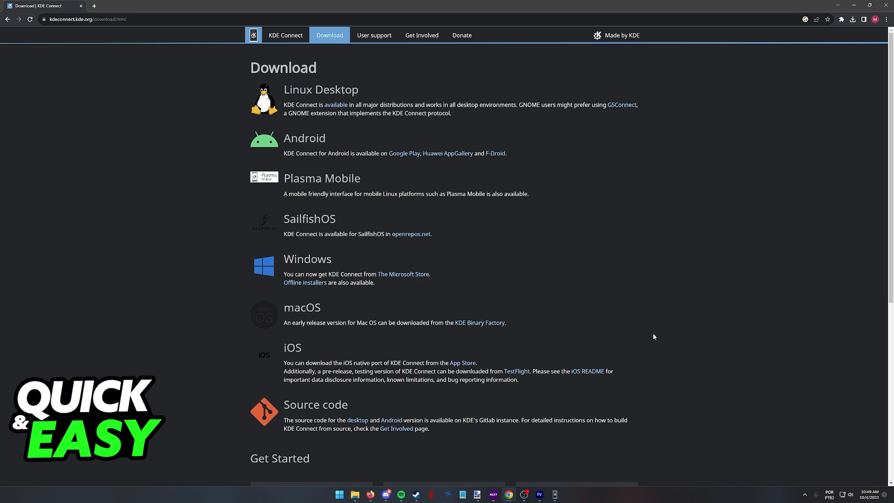
click(557, 493)
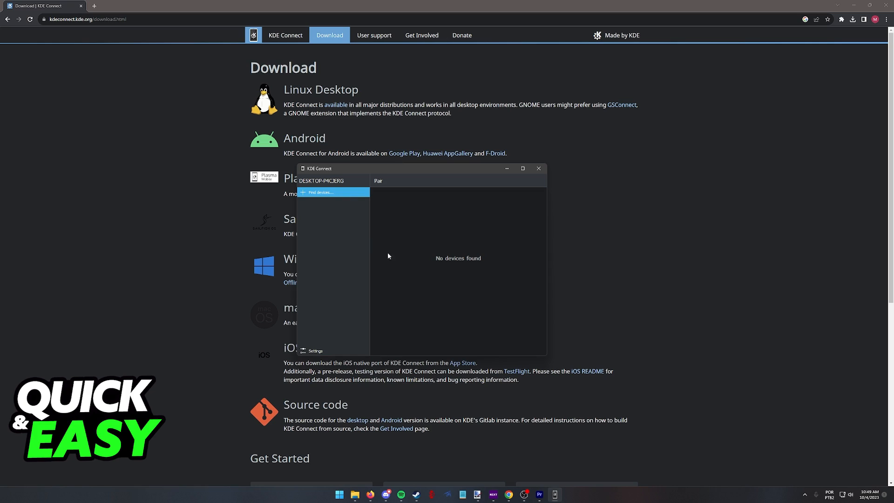
mouse_move(399, 207)
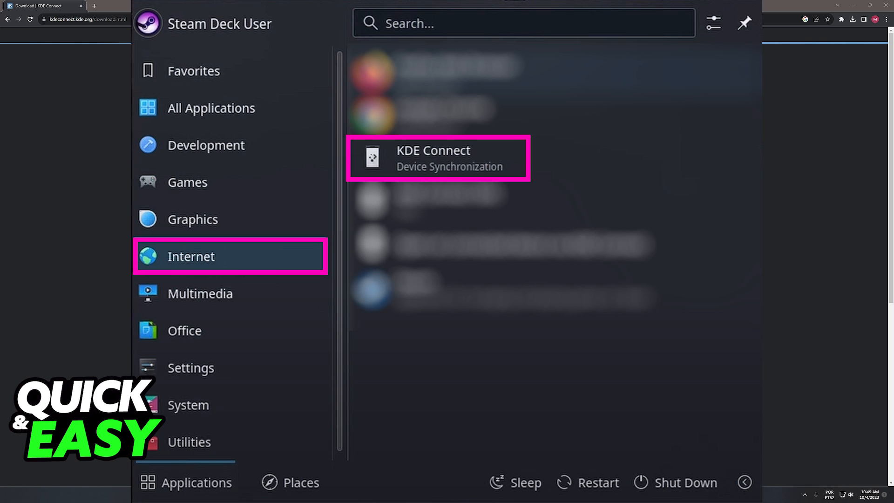
- Launch KDE Connect from the Steam Deck's Internet applications
click(437, 158)
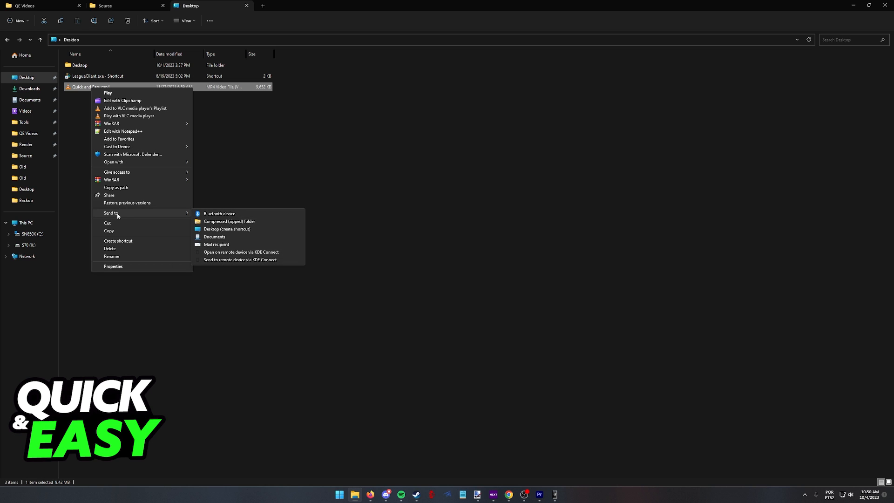
mouse_move(256, 261)
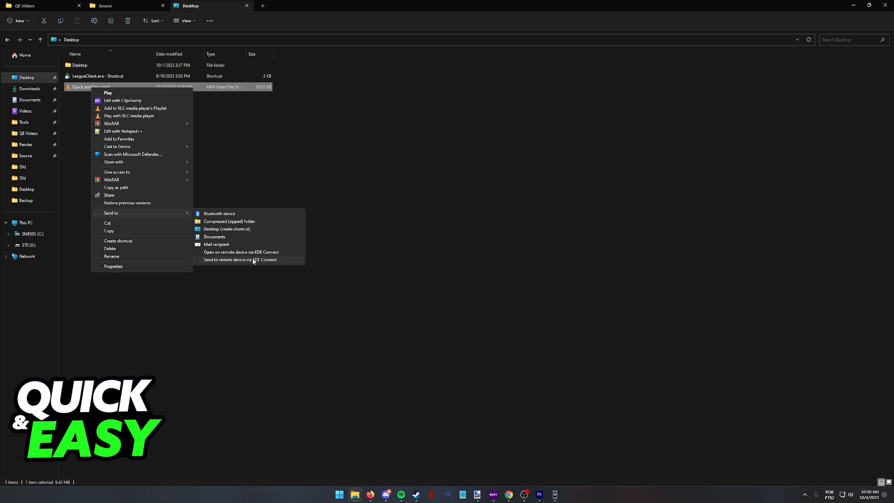
- Send Quick and Easy.mp4 to a remote device via KDE Connect; the KDE Connect window still finds no devices
click(240, 259)
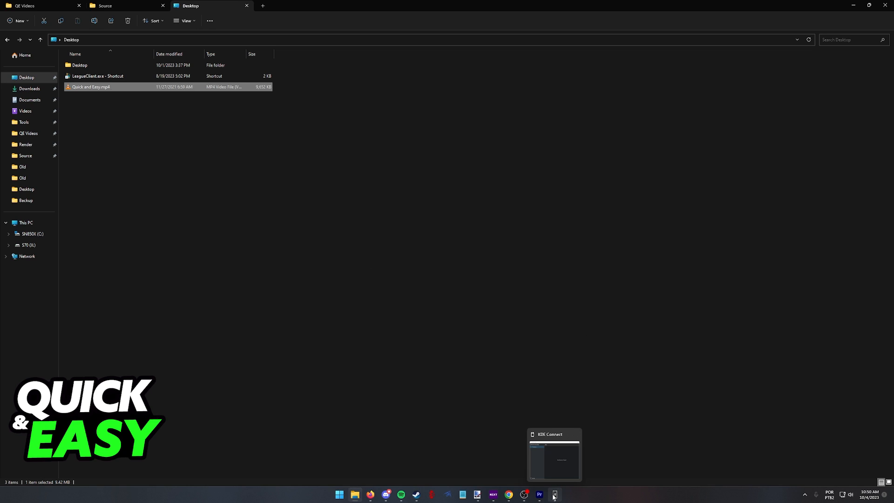
click(554, 495)
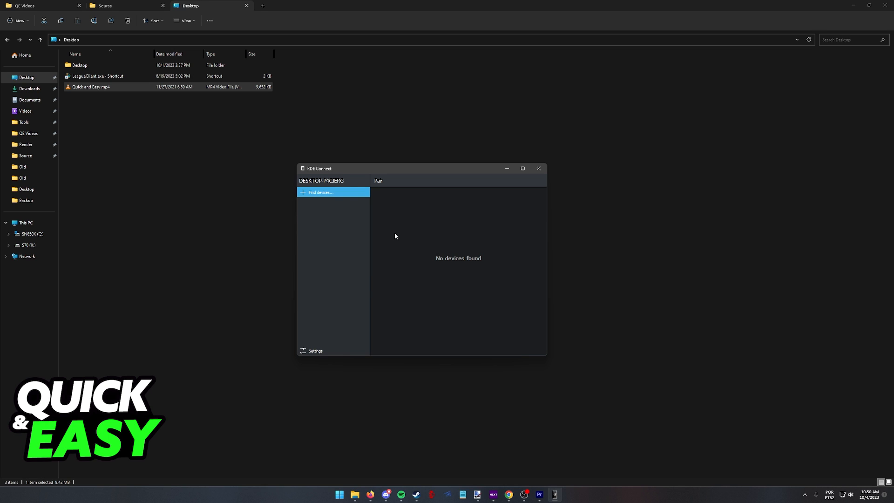
mouse_move(321, 201)
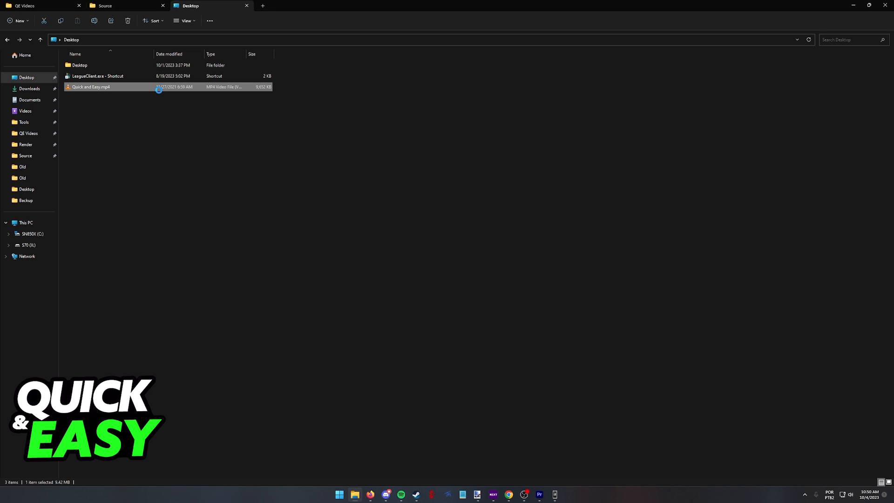
- Show the Send to destinations for Quick and Easy.mp4, including Send to remote device via KDE Connect
right_click(92, 87)
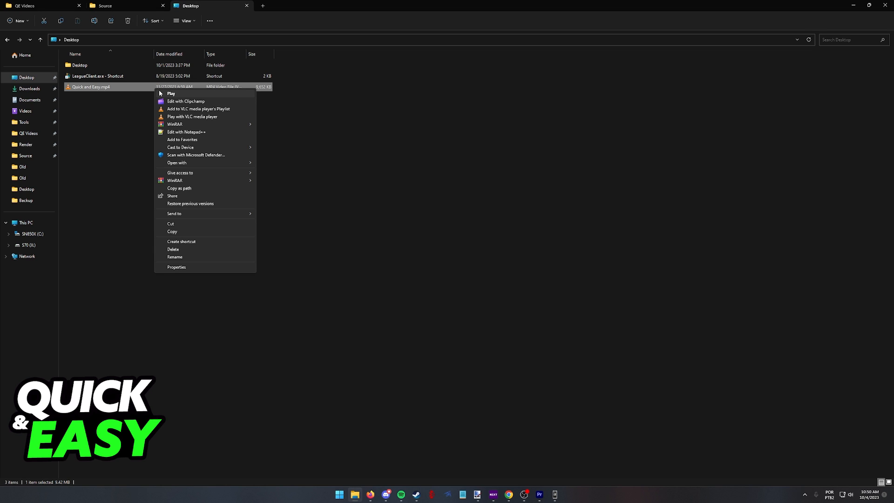
click(174, 213)
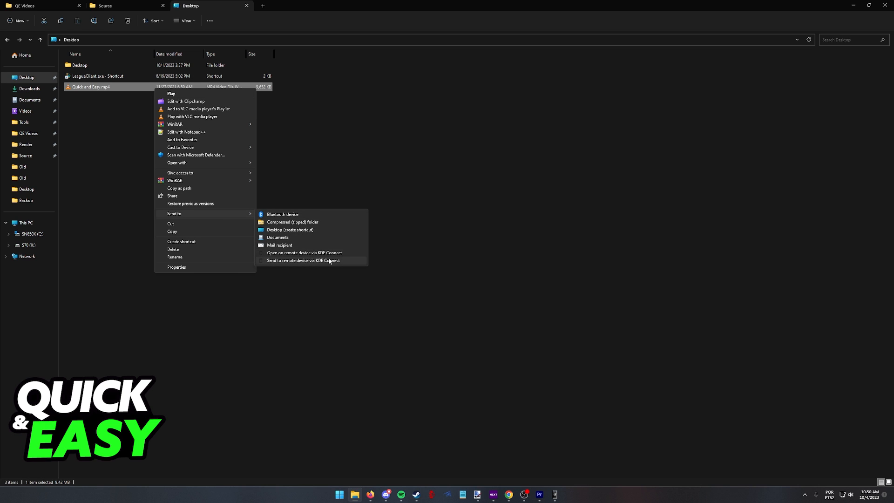
mouse_move(333, 265)
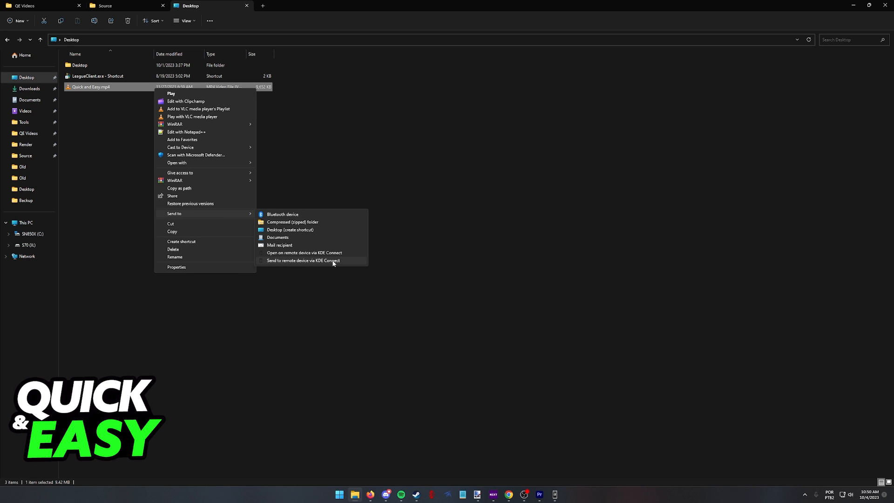